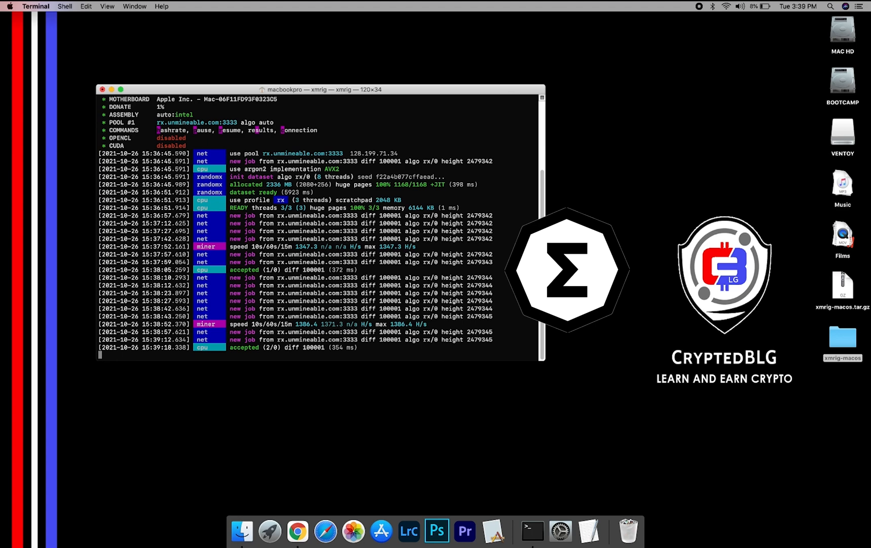
Step: Scroll through the xmrig mining output in Terminal before returning to the desktop
scroll("down", 3)
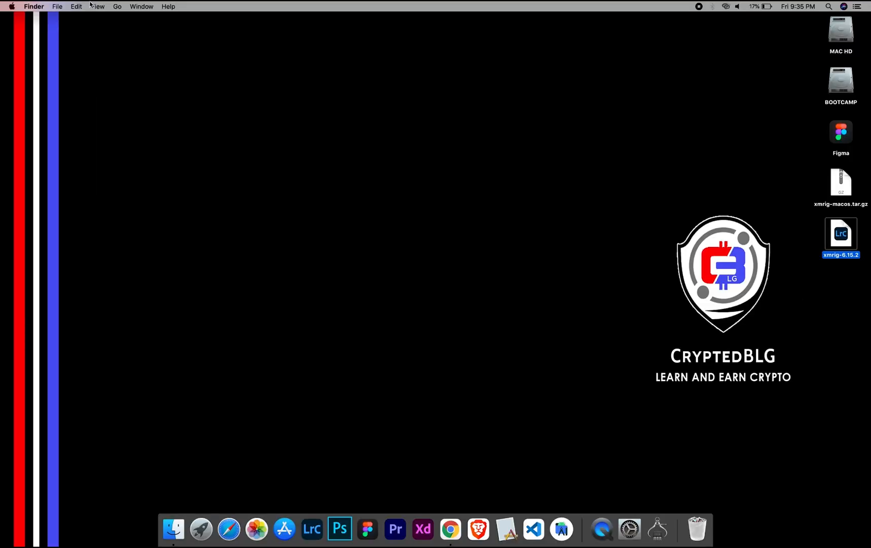
left_click(12, 6)
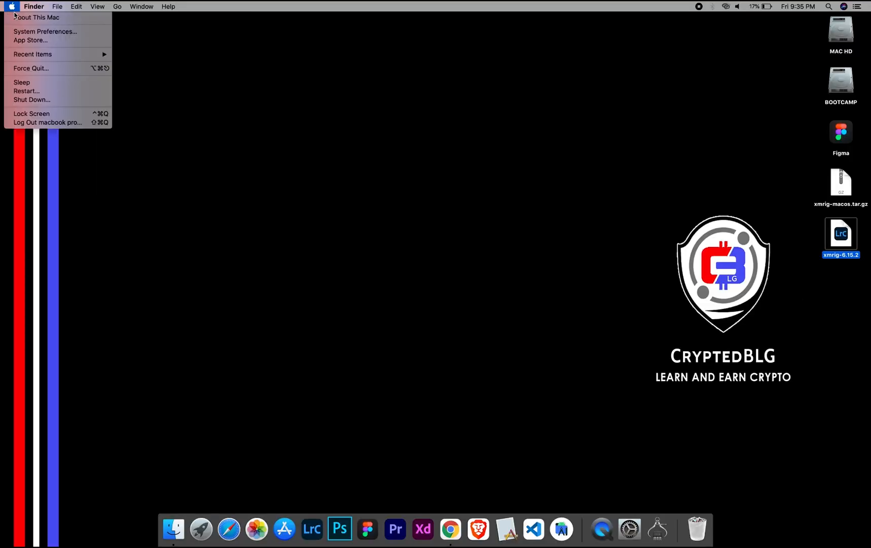
left_click(36, 17)
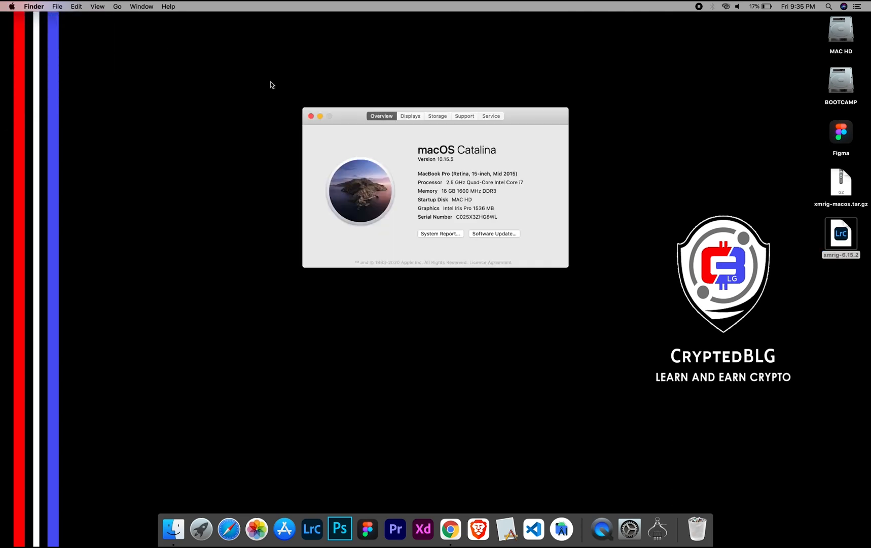
mouse_move(442, 176)
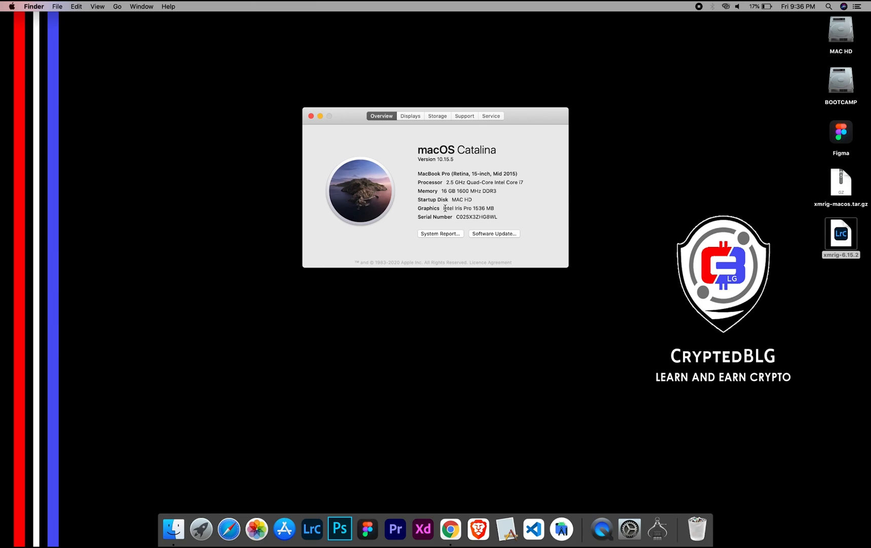
mouse_move(492, 206)
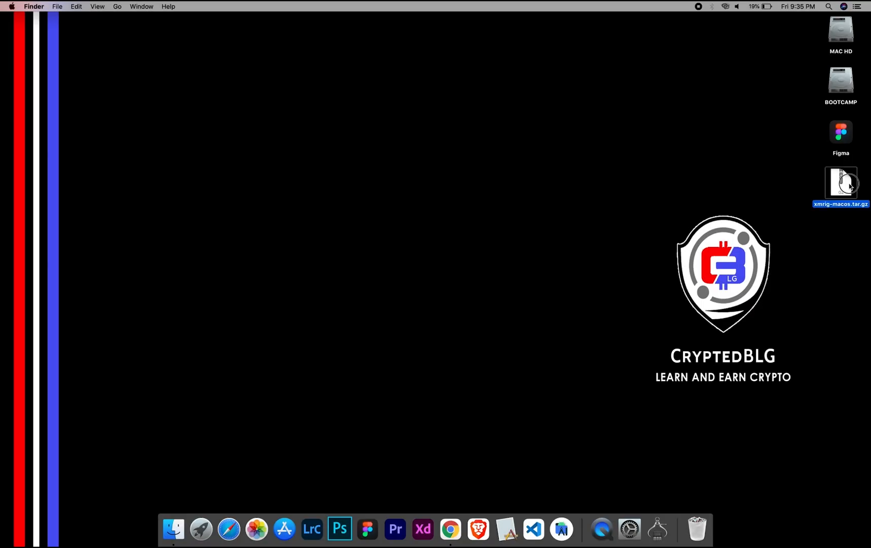
Step: Extract the xmrig .tar.gz, enter the xmrig-6.16.4 folder and load config.json into TextEdit
double_click(841, 182)
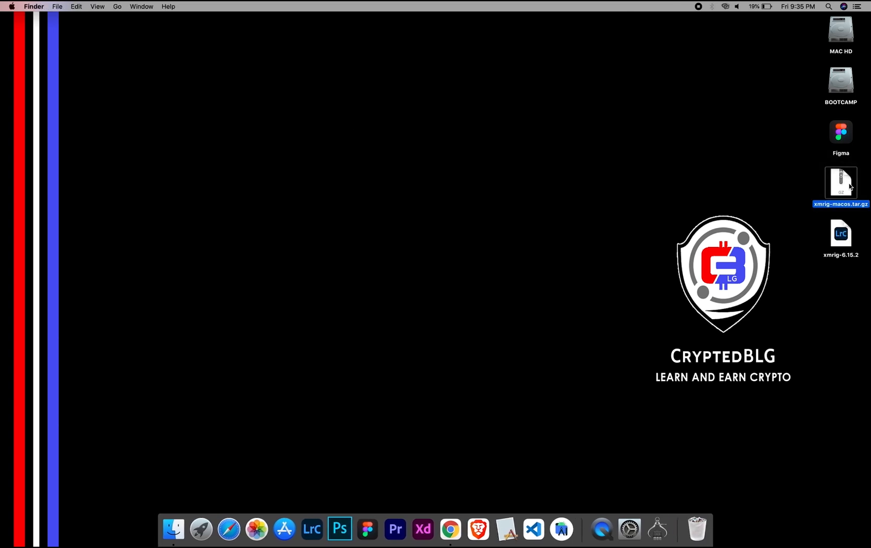
left_click(841, 233)
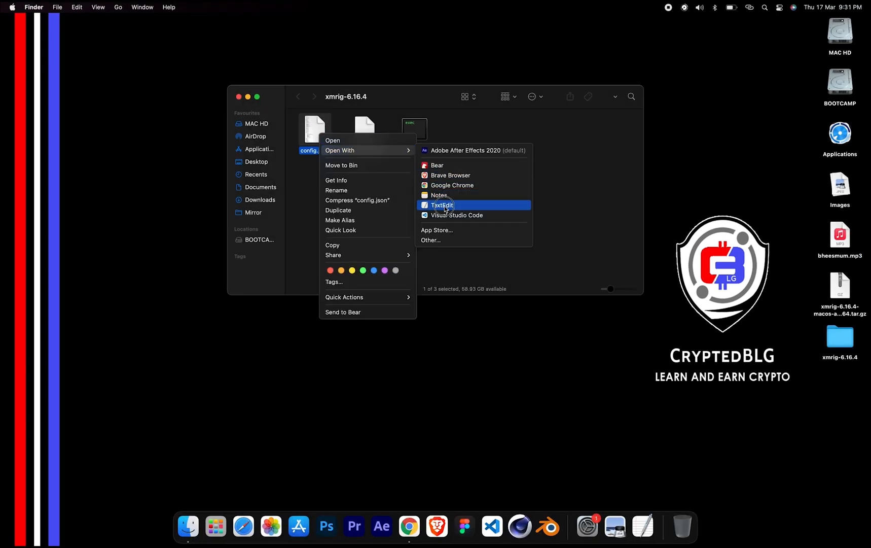
left_click(442, 205)
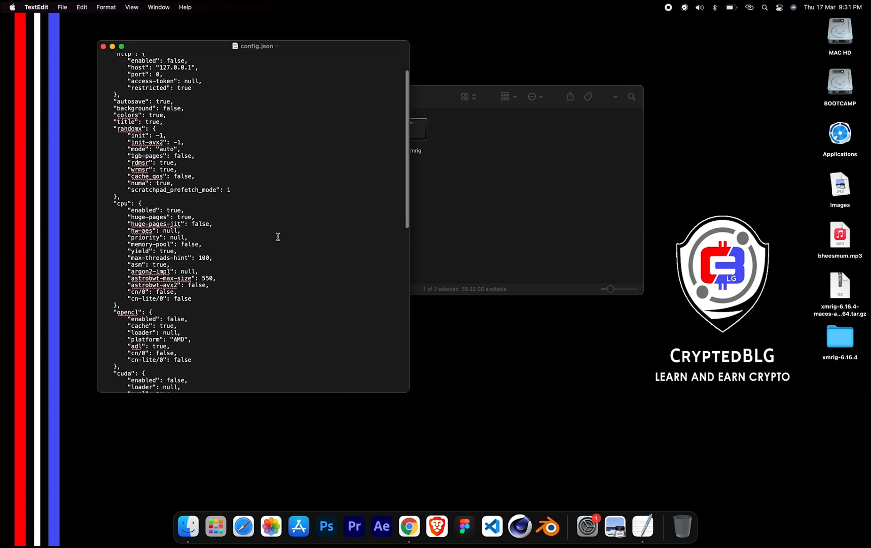
Step: Scroll to the pools section of config.json and select the pool user value for editing
scroll("down", 3)
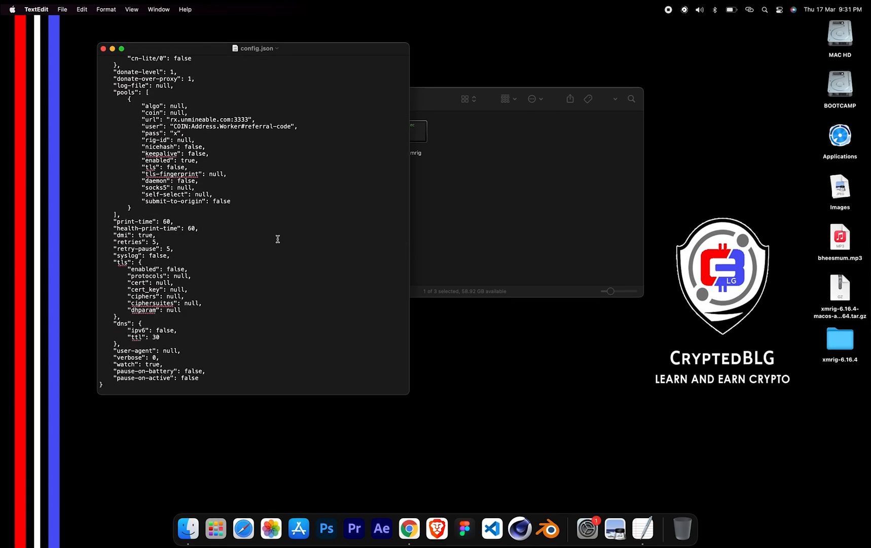
left_click(121, 49)
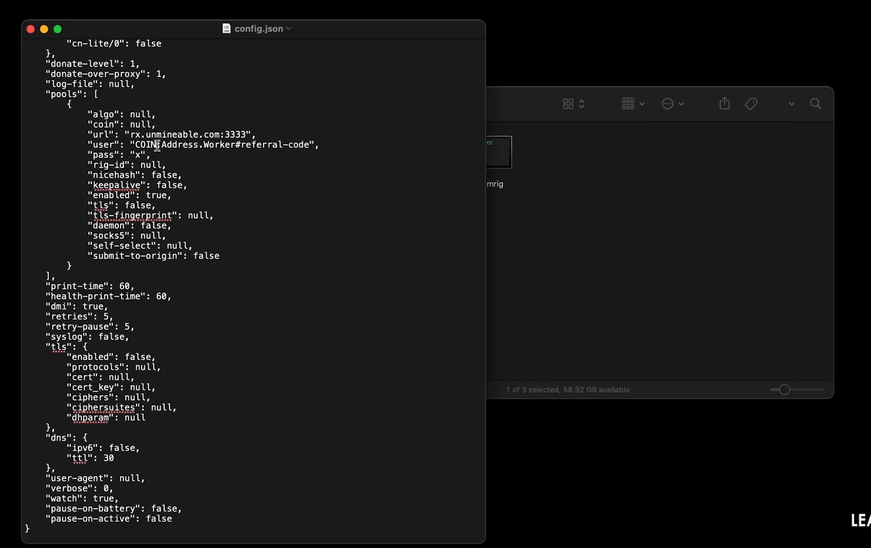
mouse_move(198, 152)
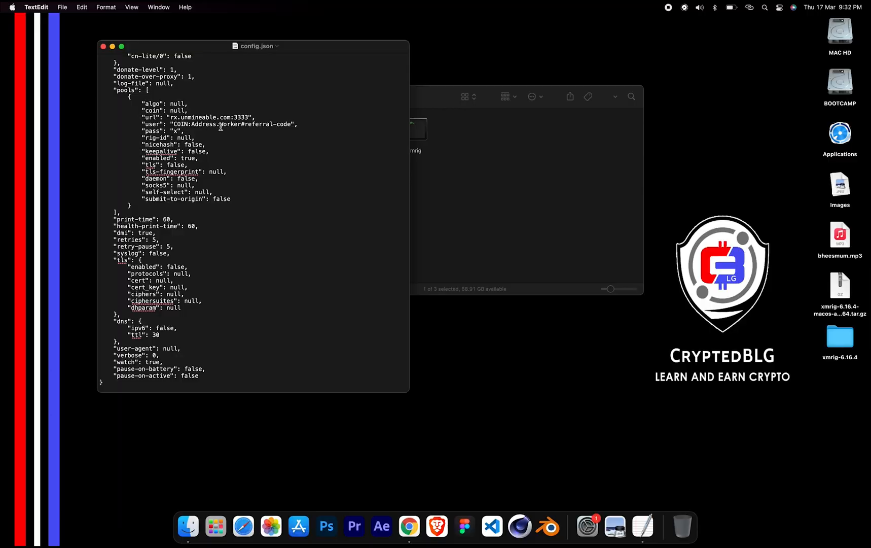
mouse_move(119, 56)
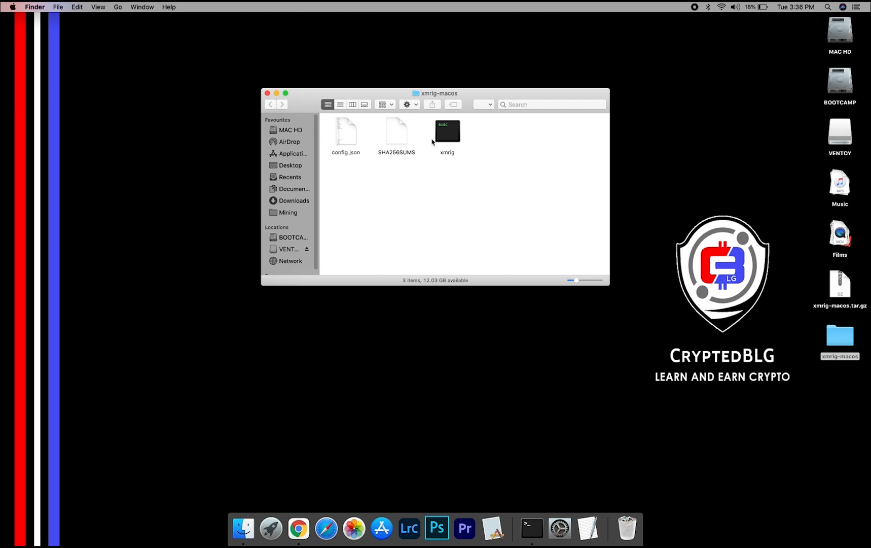
Step: Launch the xmrig executable from the xmrig-macos folder and dismiss the unidentified-developer warning
left_click(447, 131)
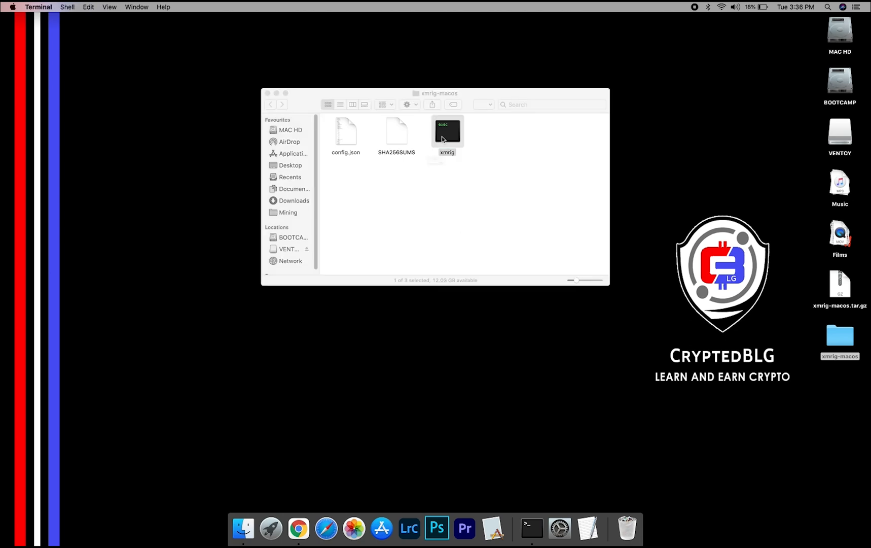
double_click(447, 132)
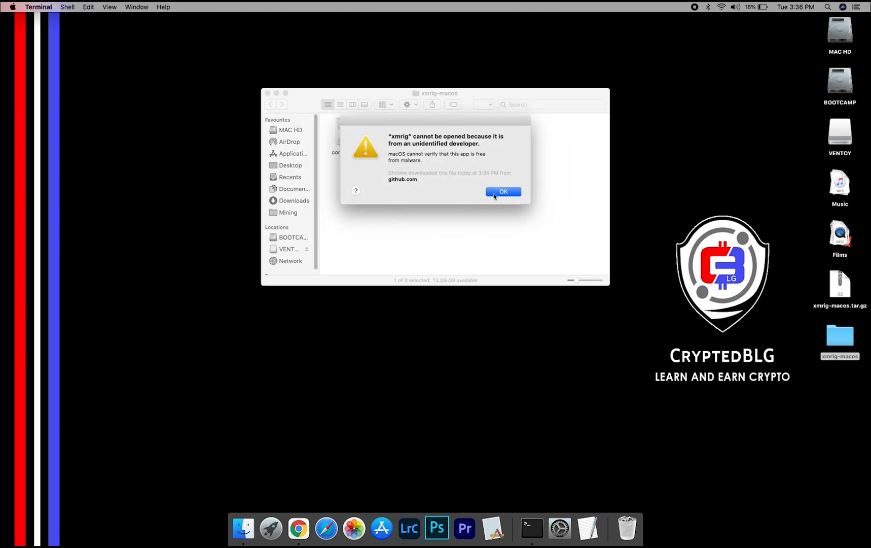
left_click(503, 192)
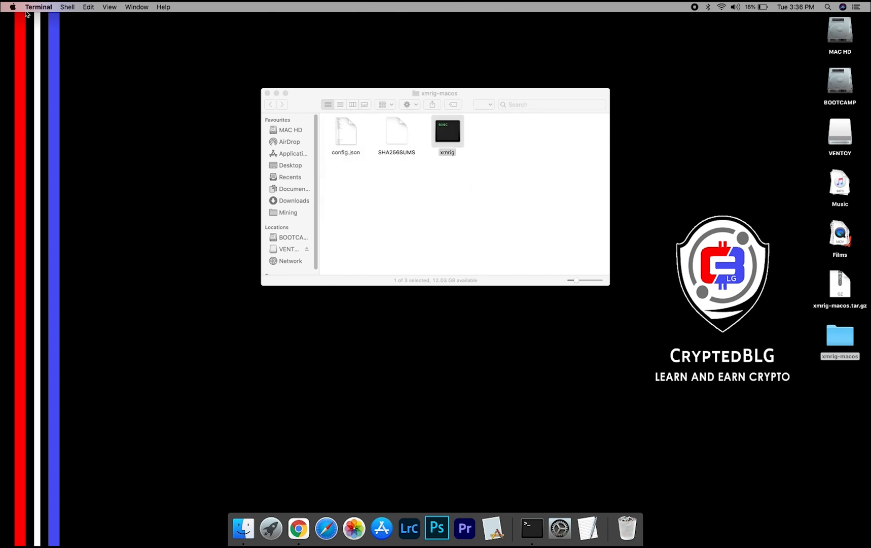
Step: In Security & Privacy, allow xmrig via Open Anyway and confirm so it starts mining in Terminal
left_click(11, 7)
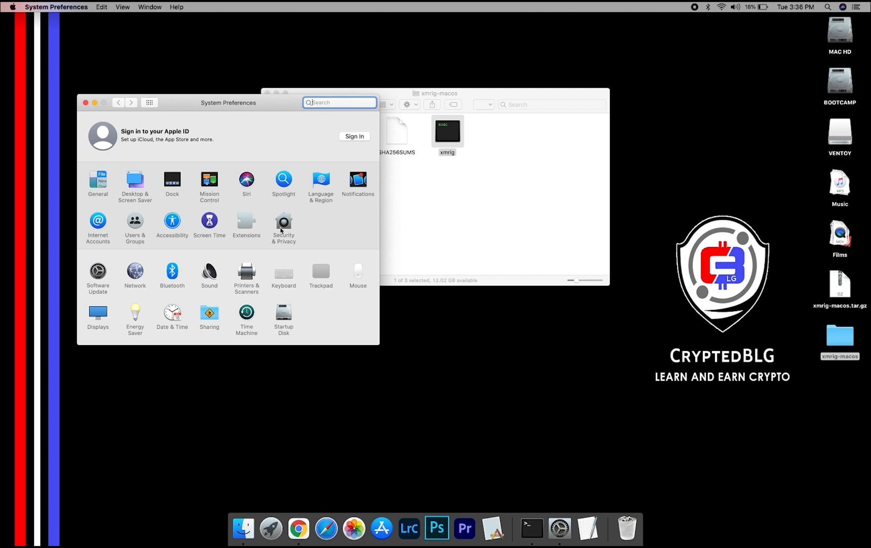
left_click(284, 225)
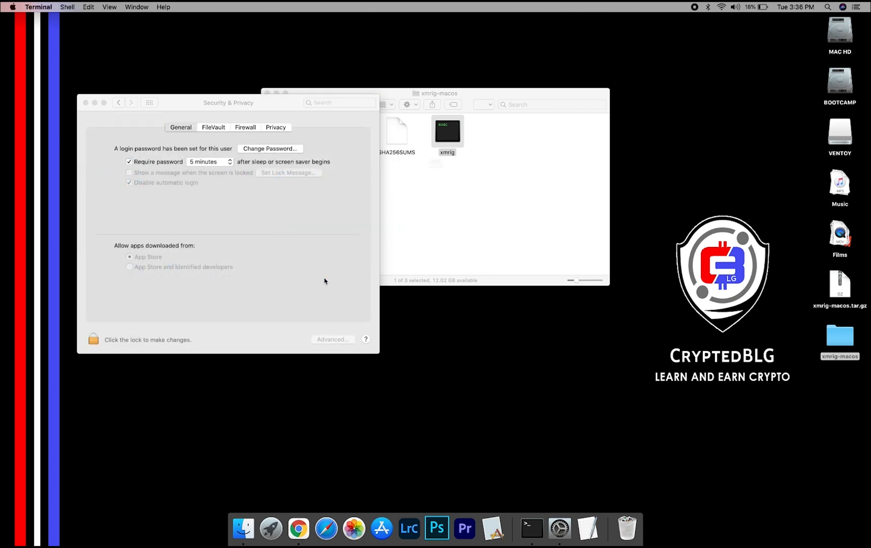
double_click(447, 132)
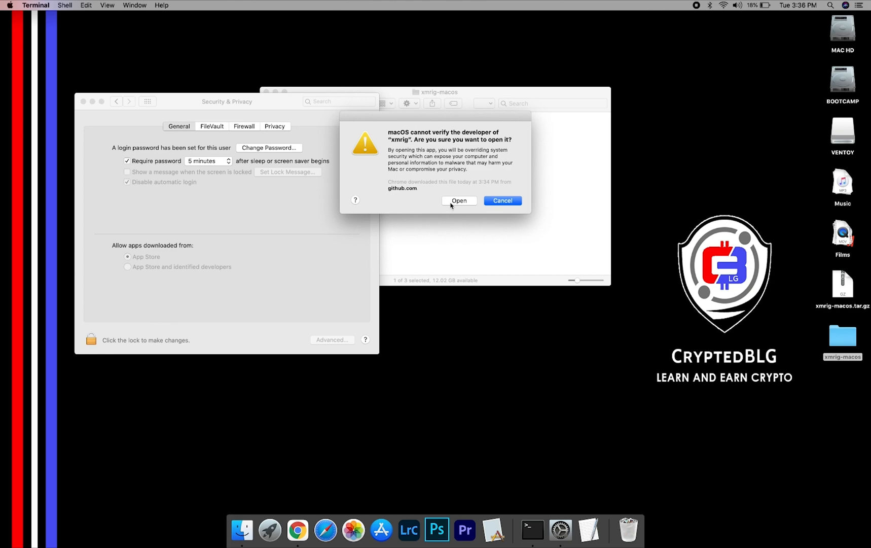
left_click(459, 200)
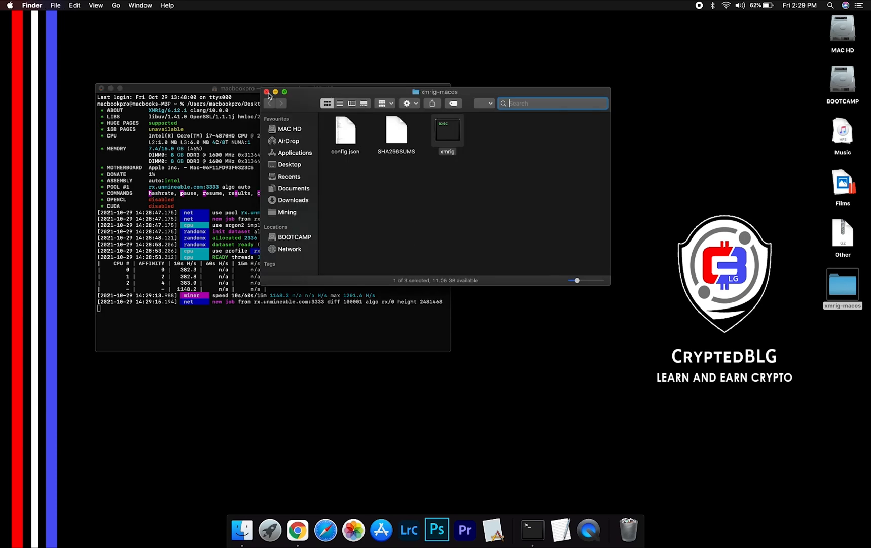
Step: Close the xmrig-macos Finder window, leave xmrig mining, and launch Google Chrome from the Dock
left_click(266, 92)
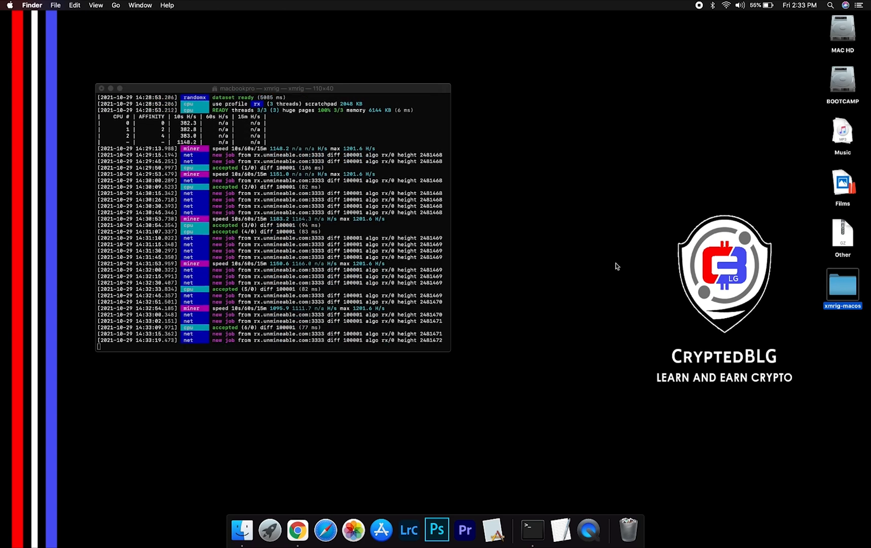
mouse_move(297, 529)
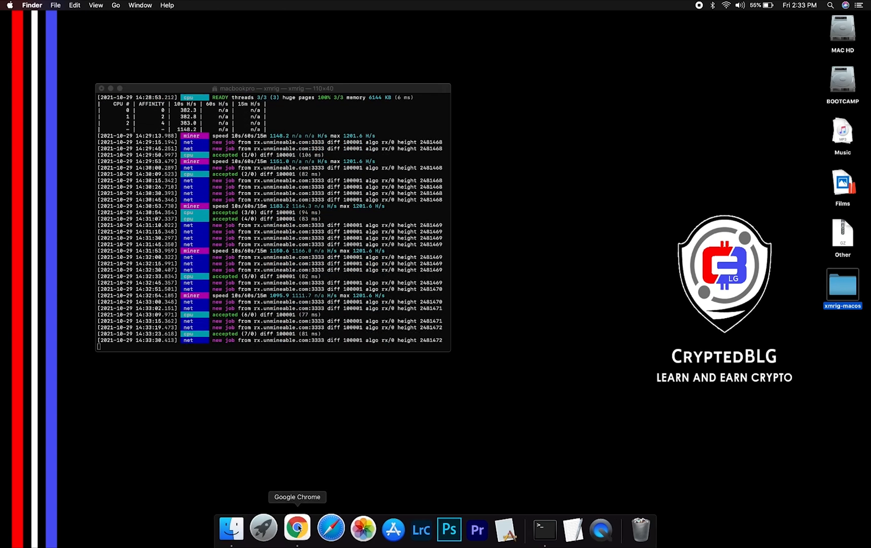
left_click(296, 528)
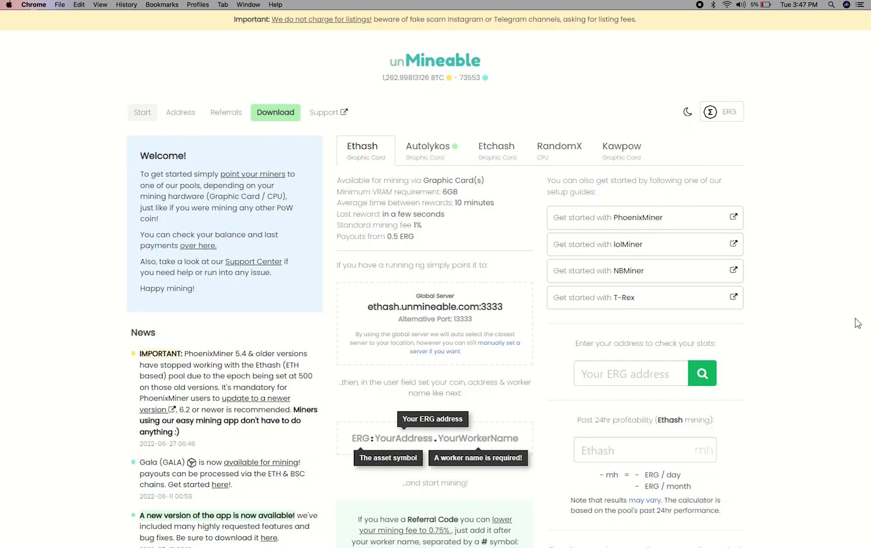
Step: Look up the ERG wallet on unMineable's Address tab, showing 0 ERG pending and worker blg-miner at 15 Mh
left_click(631, 372)
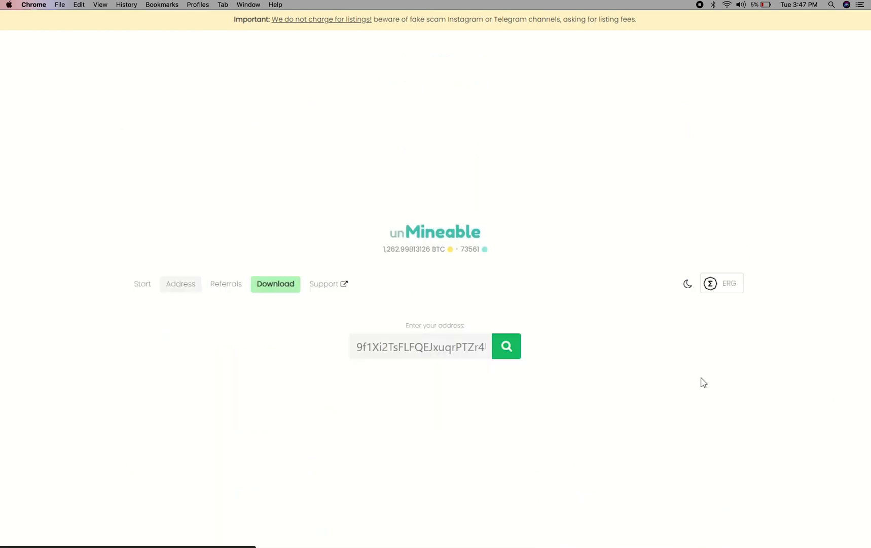
left_click(506, 346)
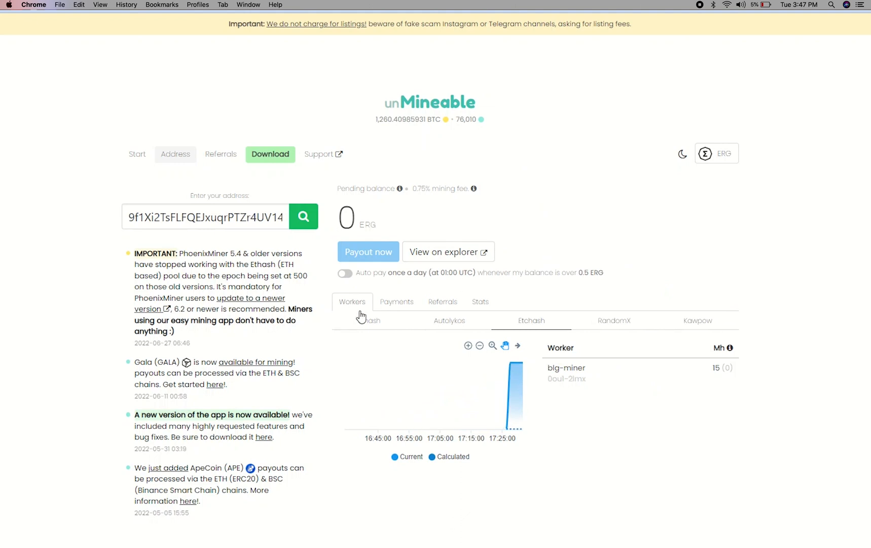
Step: Review the wallet's Workers and Payments tabs, then switch on daily auto pay over 0.5 ERG
left_click(397, 302)
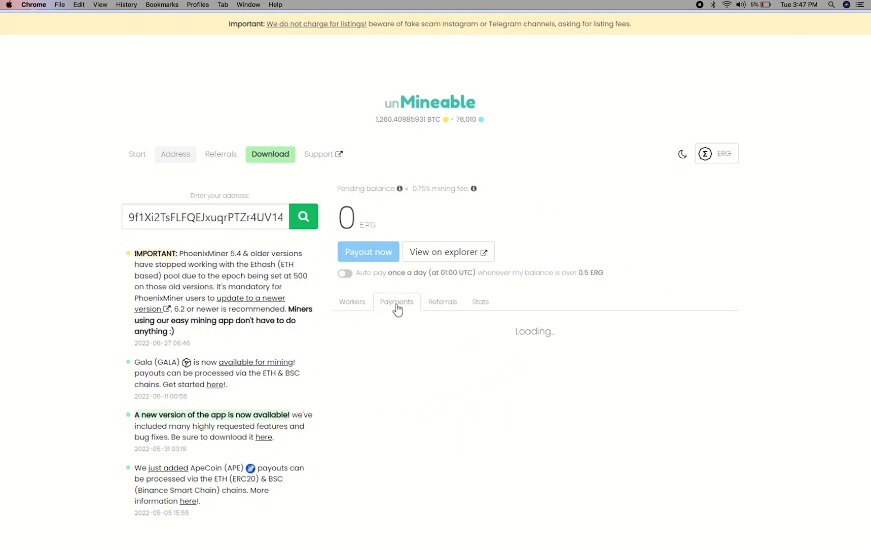
left_click(443, 301)
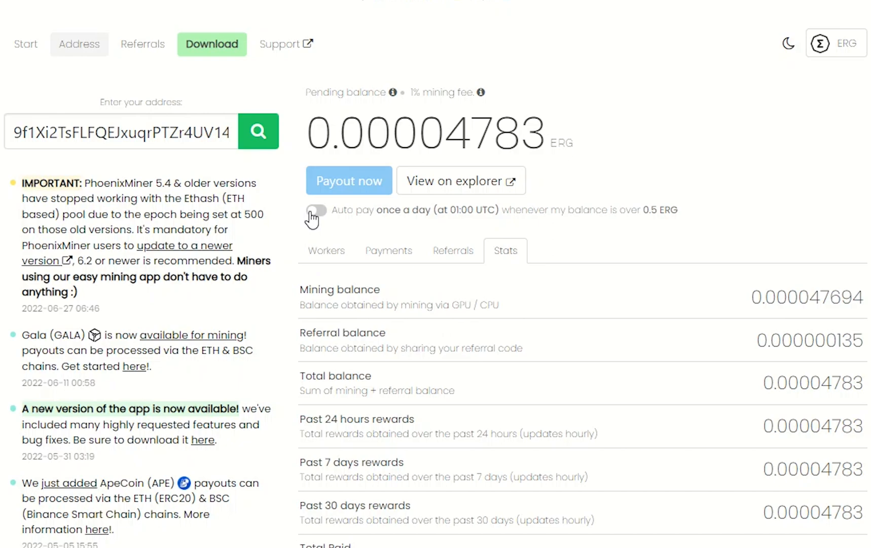
left_click(316, 210)
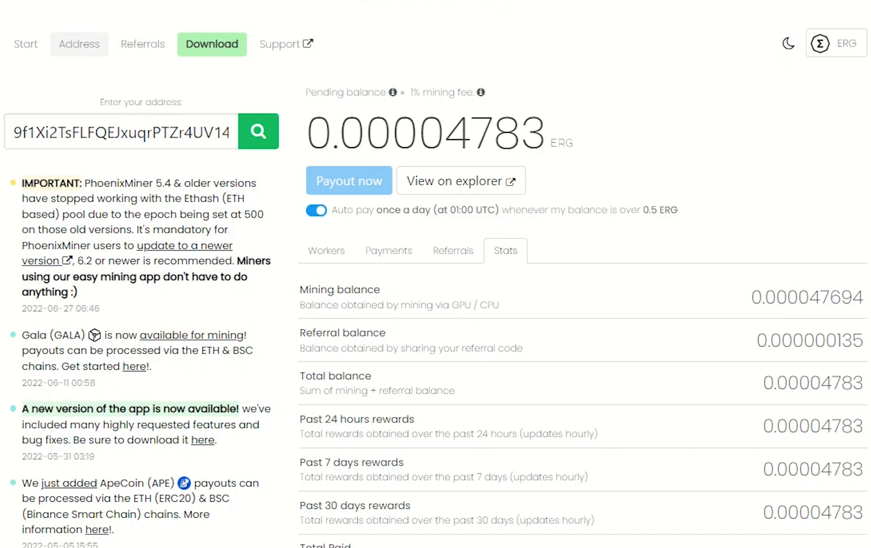